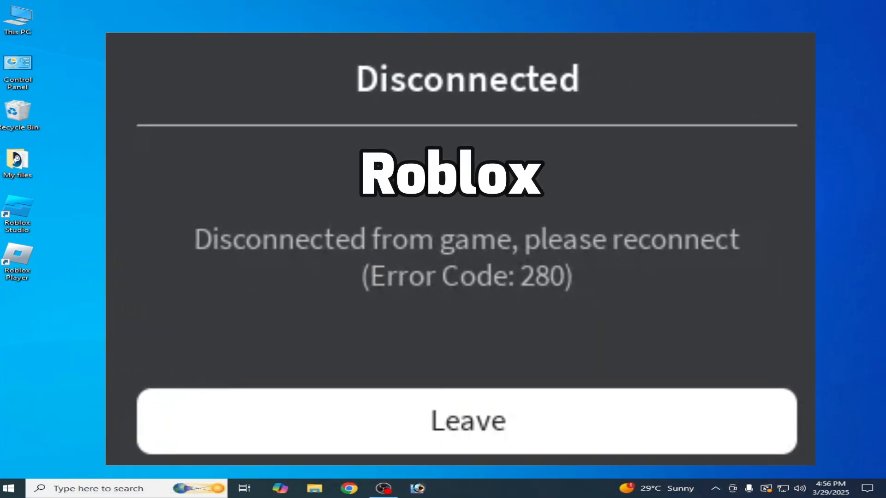
# Step: Search Windows for 'settings' to reach the Apps & features list of installed apps
pyautogui.click(467, 421)
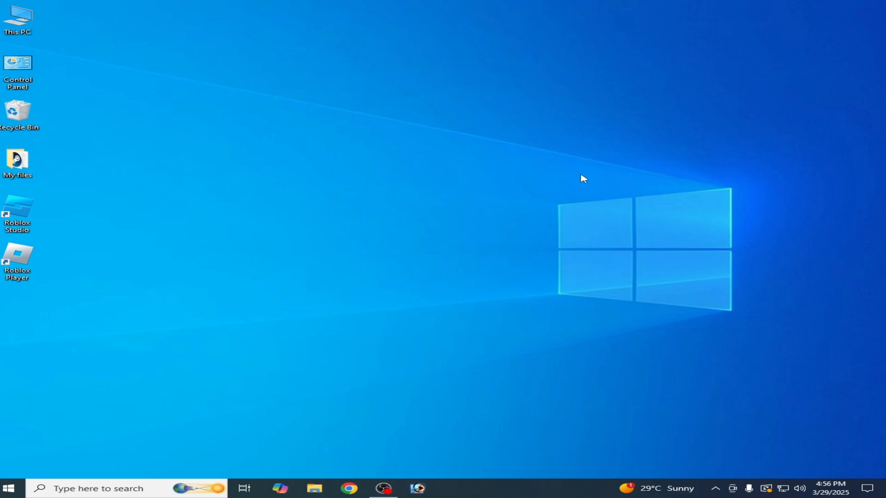
pyautogui.moveTo(506, 332)
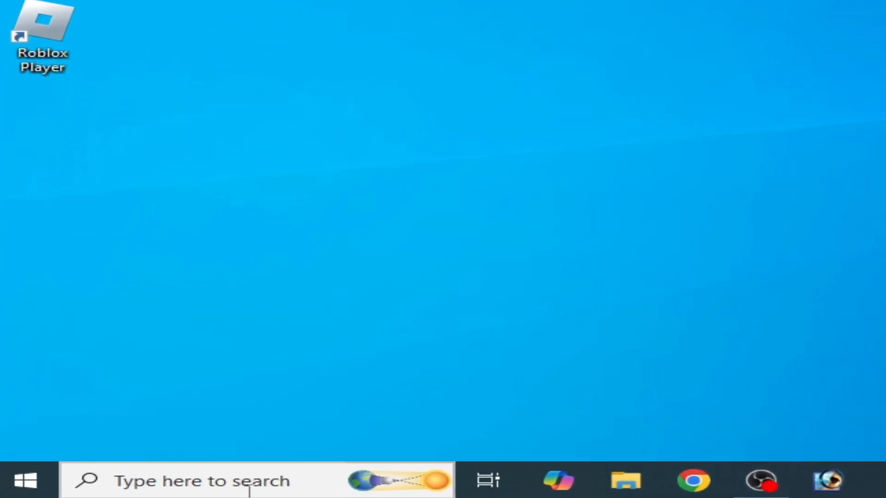
pyautogui.click(201, 480)
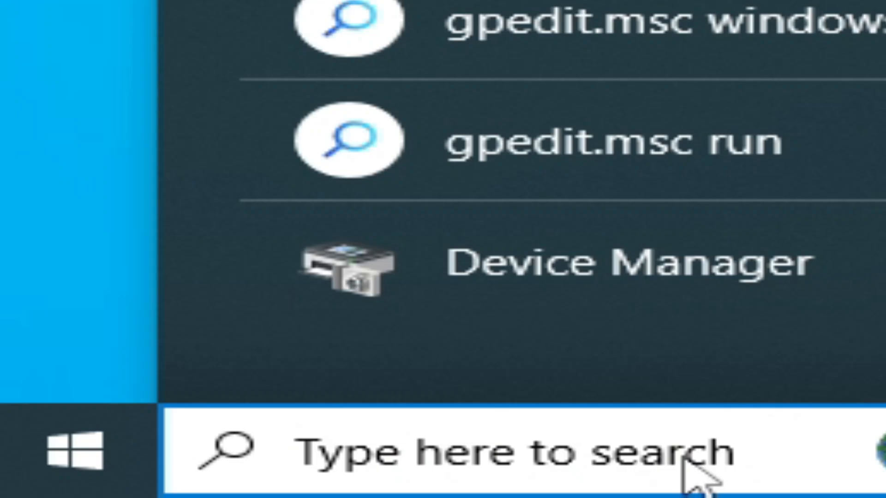
pyautogui.write('settings')
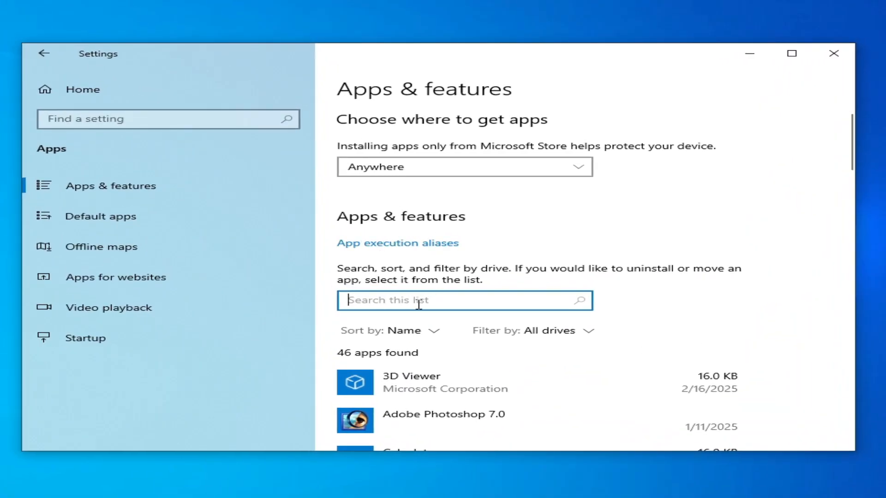
# Step: Filter apps by 'roblox', uninstall Roblox Player and Roblox Studio, and close Settings
pyautogui.write('roblox')
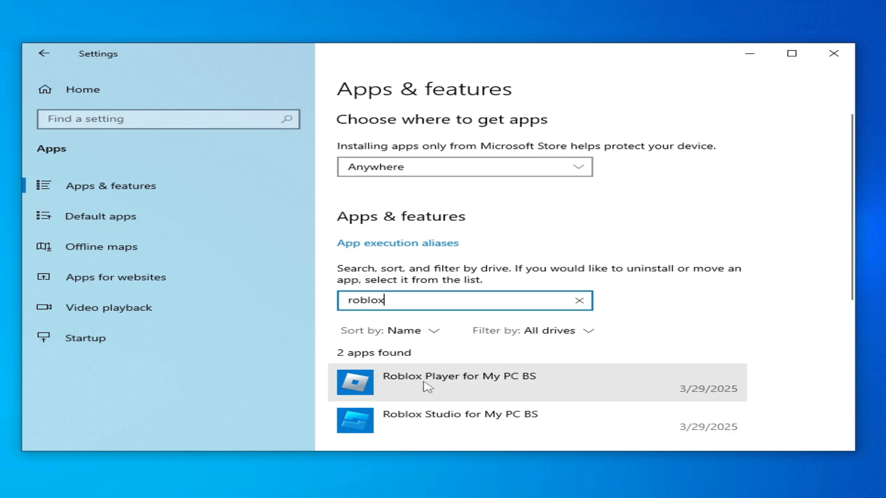
pyautogui.moveTo(848, 234)
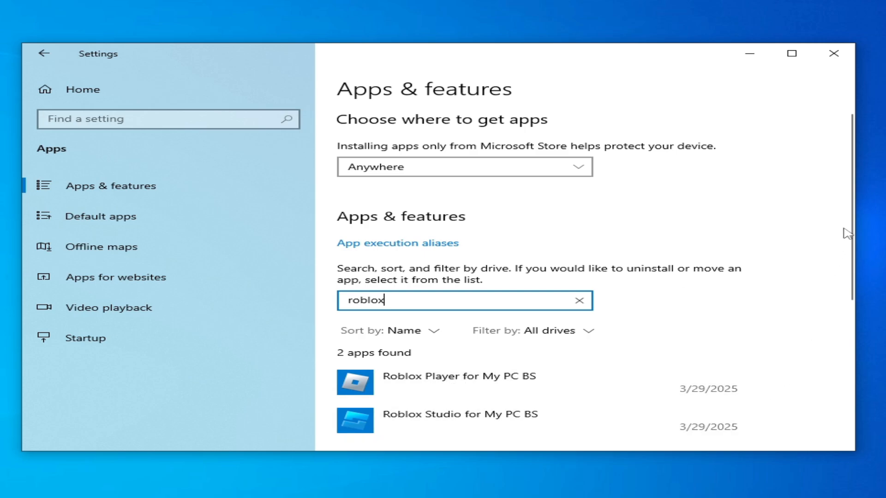
pyautogui.scroll(-3)
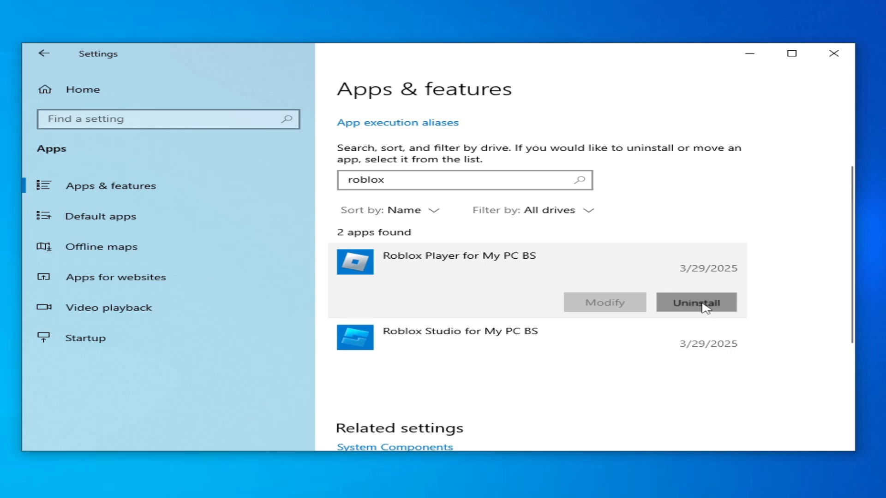
pyautogui.click(697, 302)
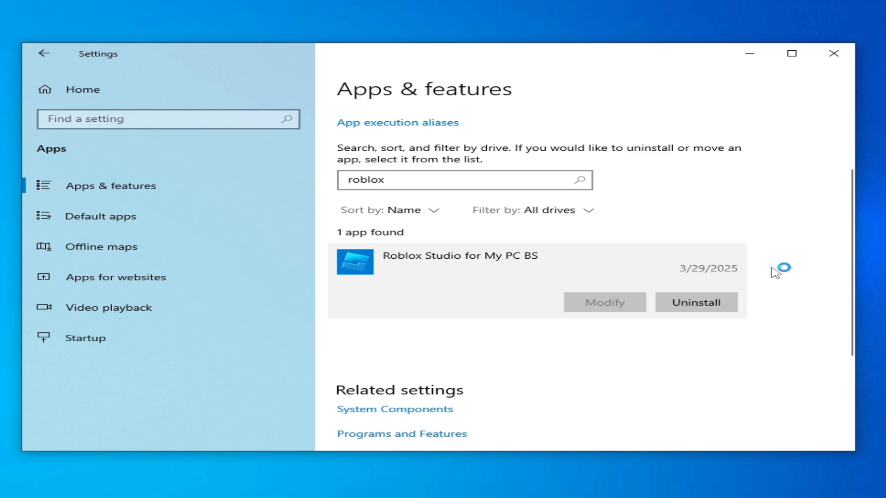
pyautogui.click(695, 303)
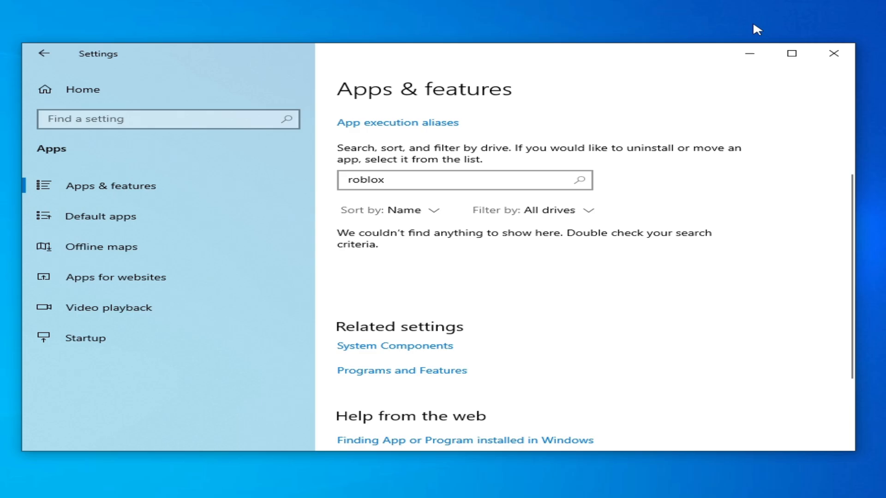
pyautogui.click(833, 53)
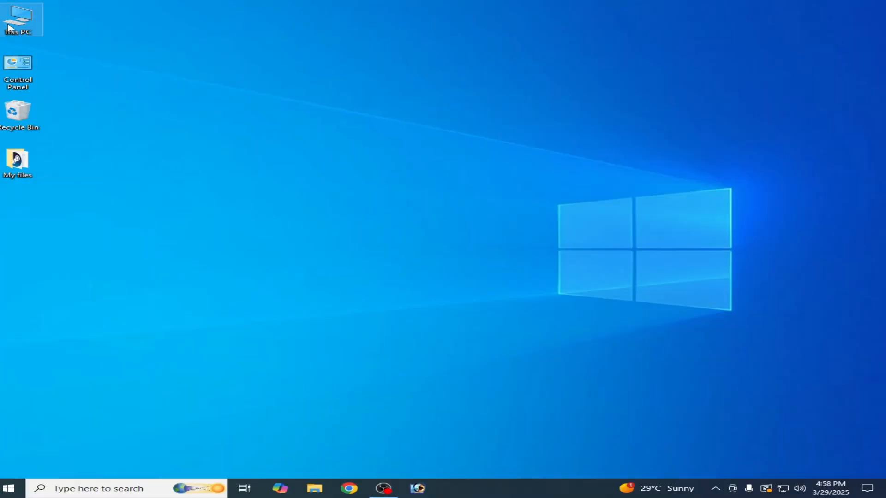
# Step: Browse from This PC to the user profile folder and turn on Hidden items view
pyautogui.doubleClick(17, 18)
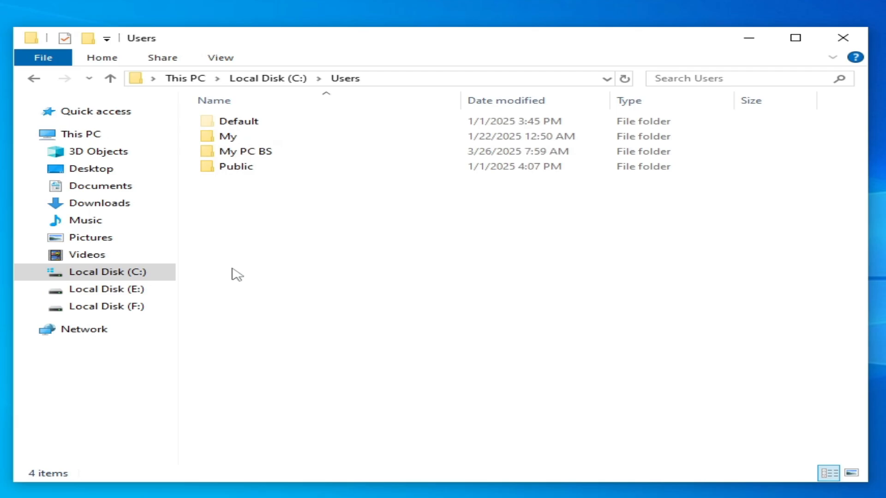
pyautogui.doubleClick(246, 151)
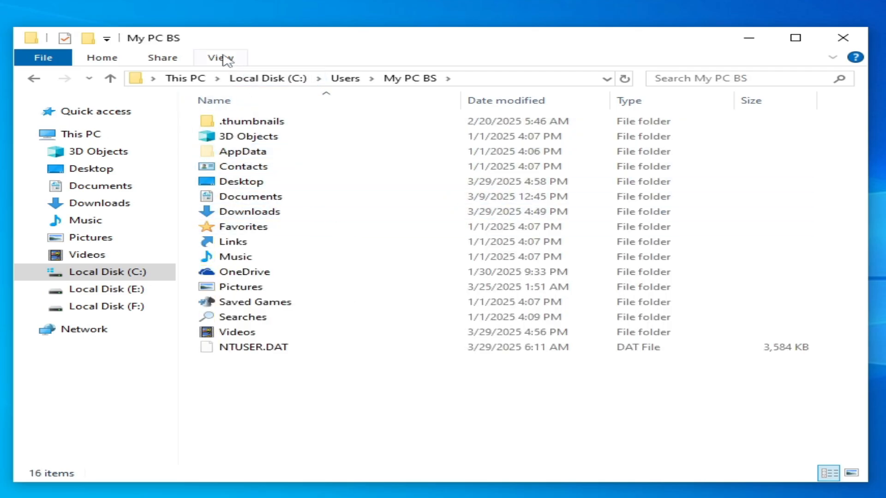
pyautogui.click(220, 57)
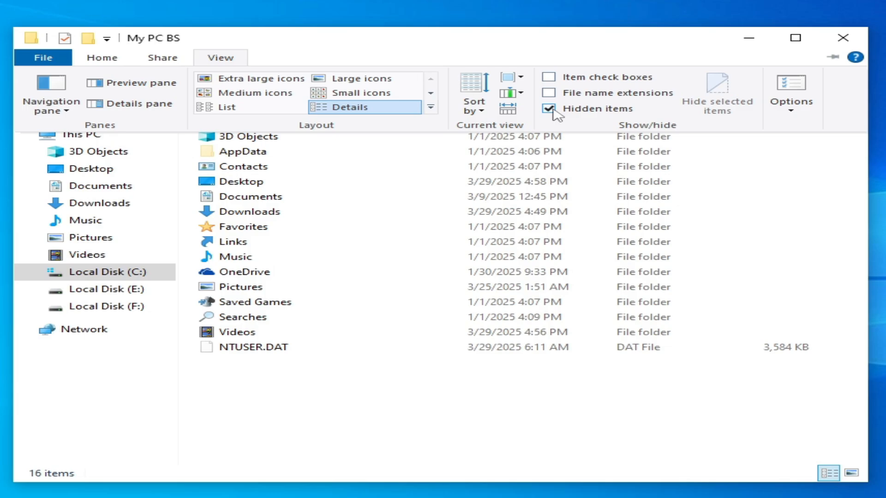
pyautogui.click(550, 109)
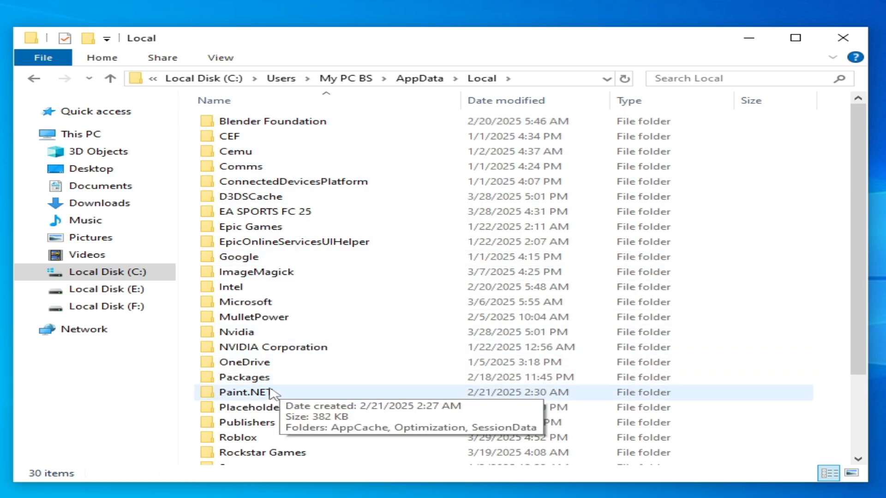
pyautogui.moveTo(356, 410)
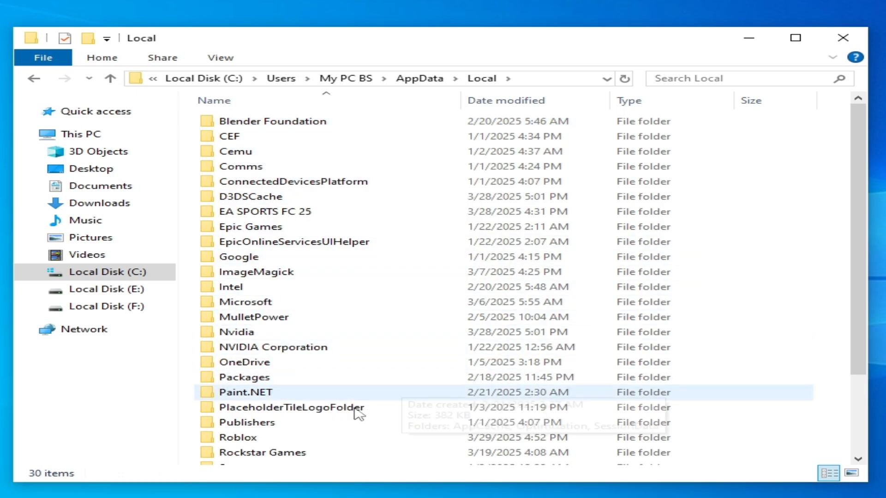
# Step: Delete the Roblox folder in AppData Local, then enter the Temp folder
pyautogui.rightClick(238, 437)
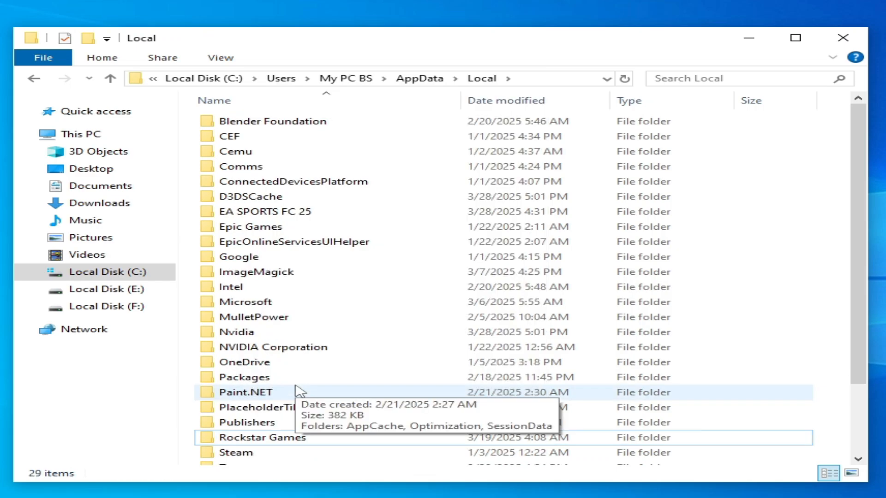
pyautogui.scroll(-3)
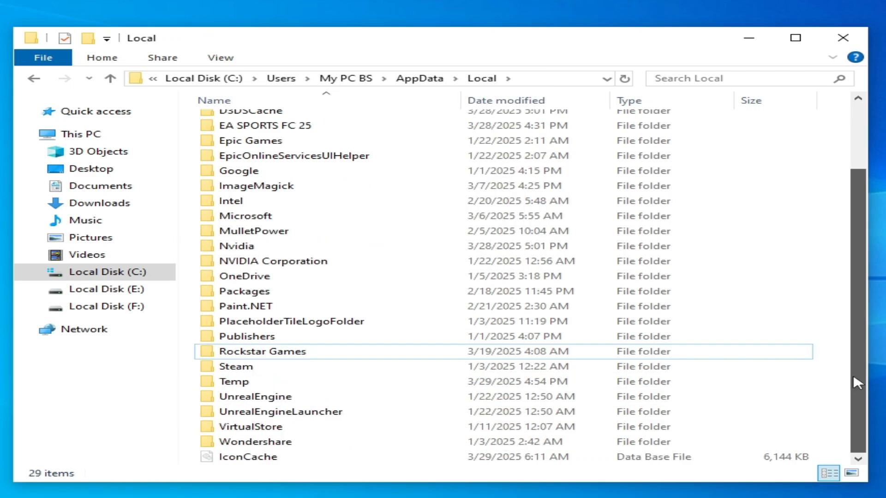
pyautogui.doubleClick(234, 381)
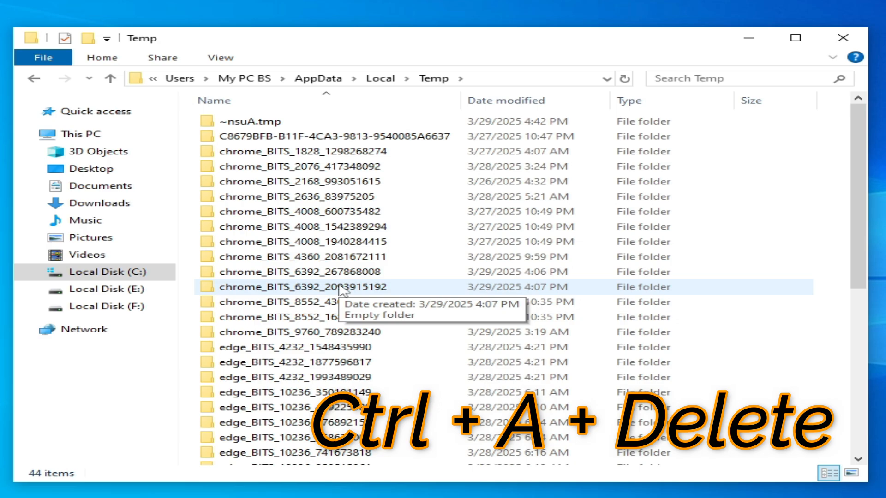
# Step: Select all temporary files with Ctrl+A and delete them, including remaining folders
pyautogui.press('ctrl+a')
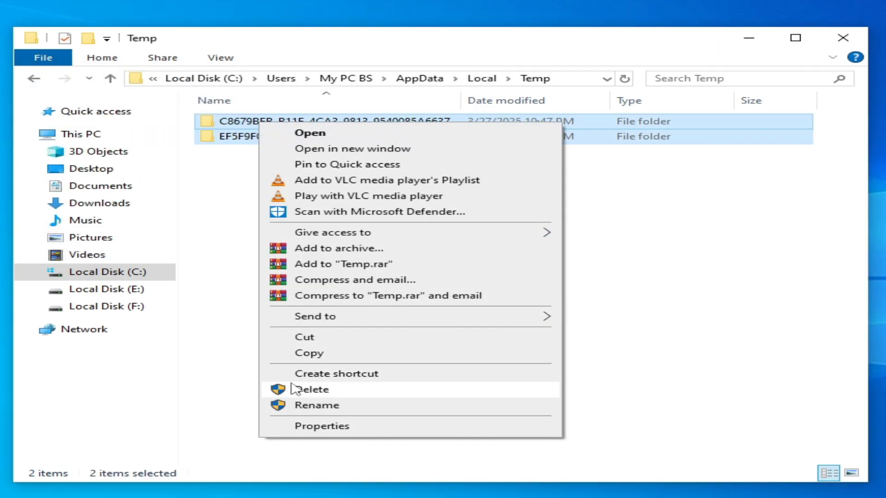
pyautogui.click(312, 390)
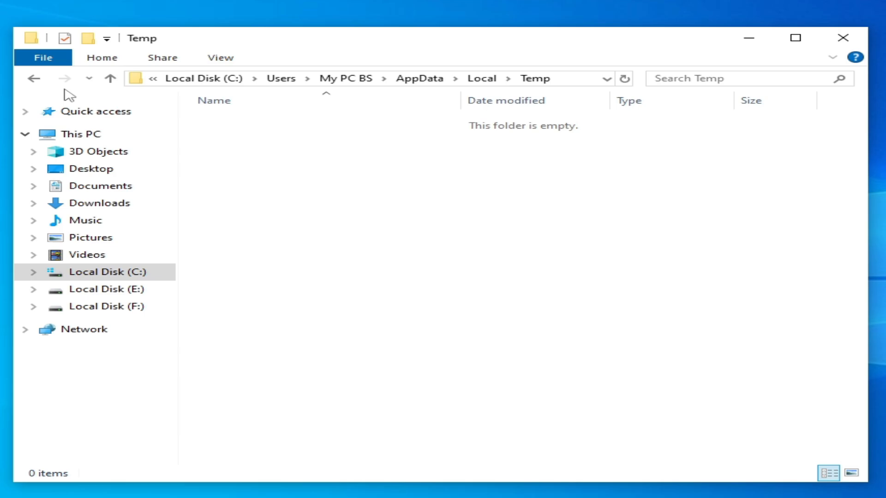
# Step: Navigate back through AppData to the user profile folder and close File Explorer
pyautogui.click(33, 78)
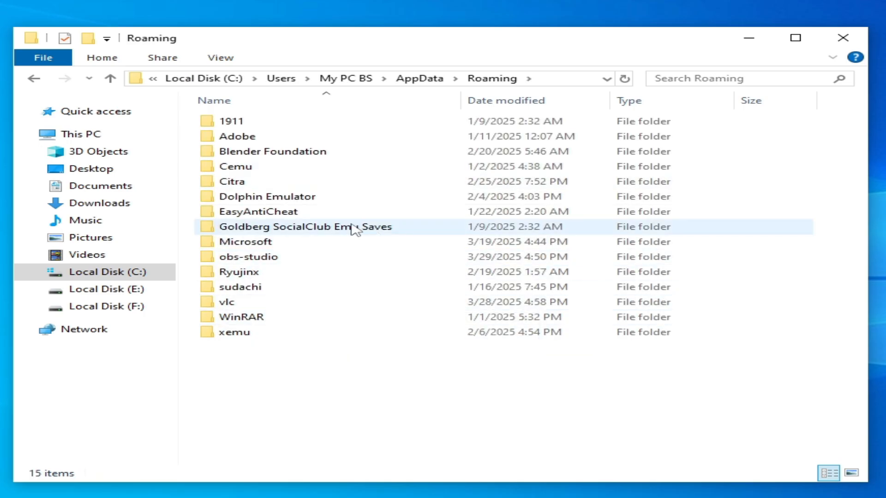
pyautogui.click(34, 78)
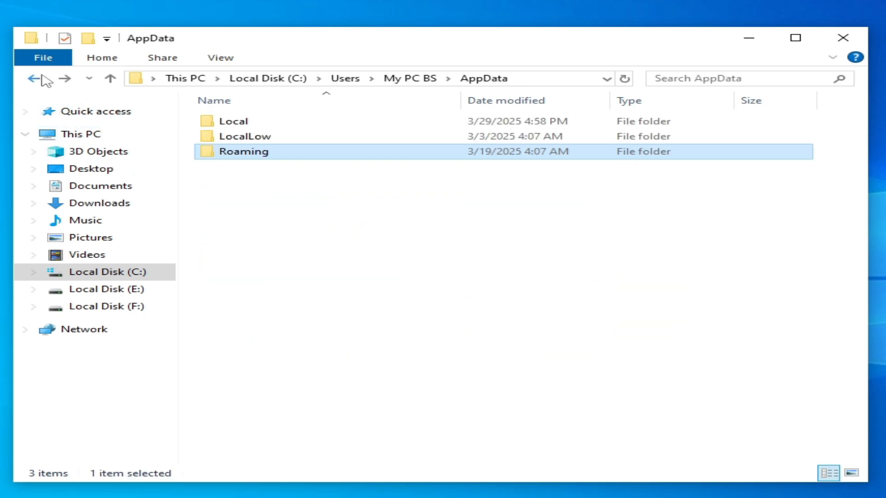
pyautogui.click(33, 78)
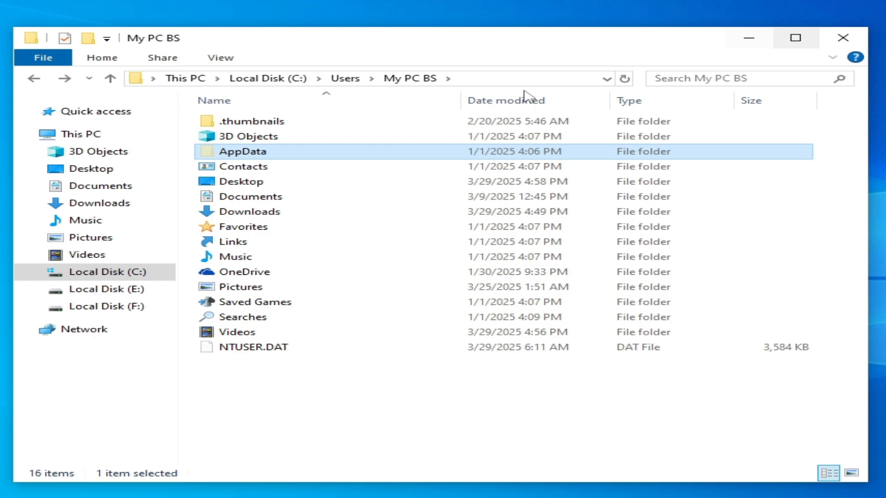
pyautogui.click(843, 38)
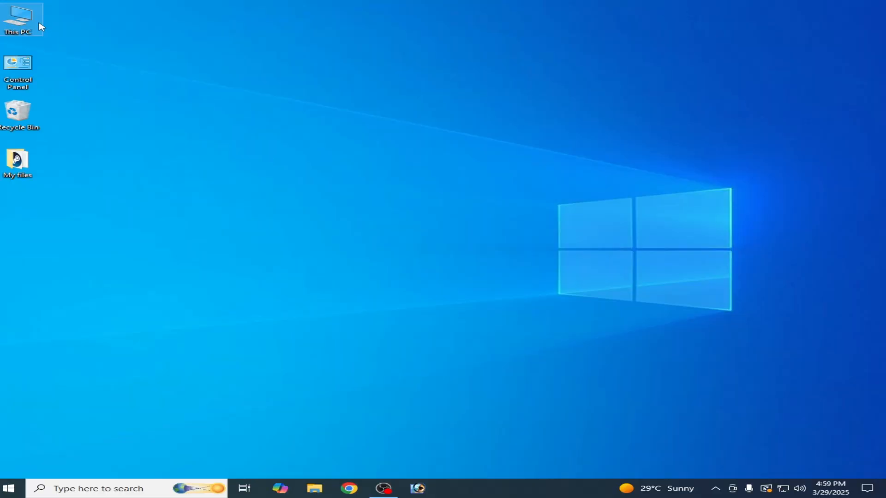
# Step: Check the Roblox folder in C:\Program Files (x86) and delete it
pyautogui.doubleClick(17, 17)
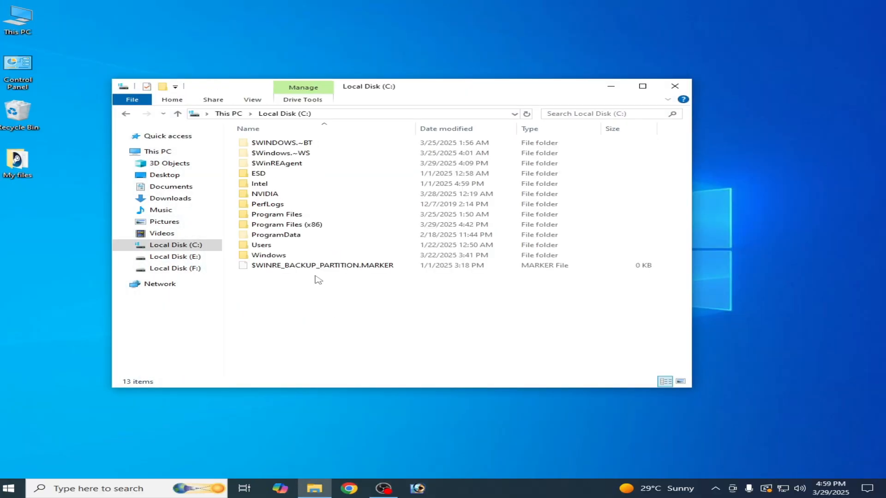
pyautogui.doubleClick(276, 214)
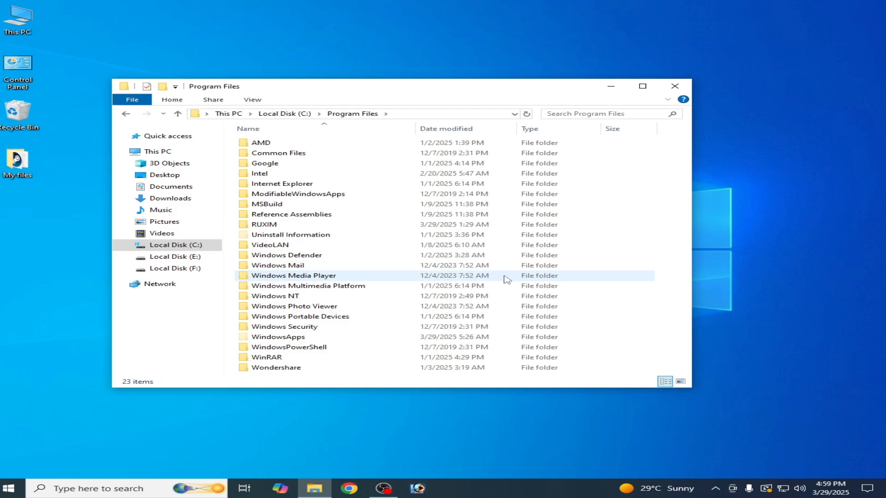
pyautogui.moveTo(95, 106)
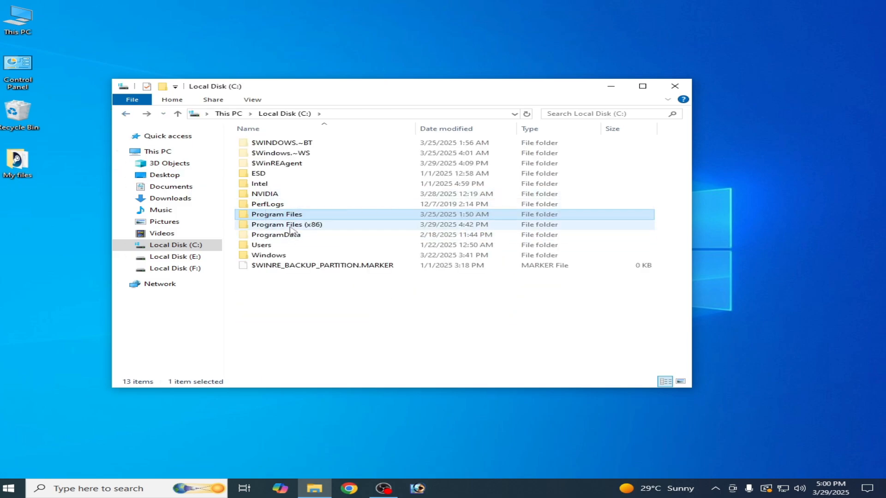
pyautogui.doubleClick(286, 224)
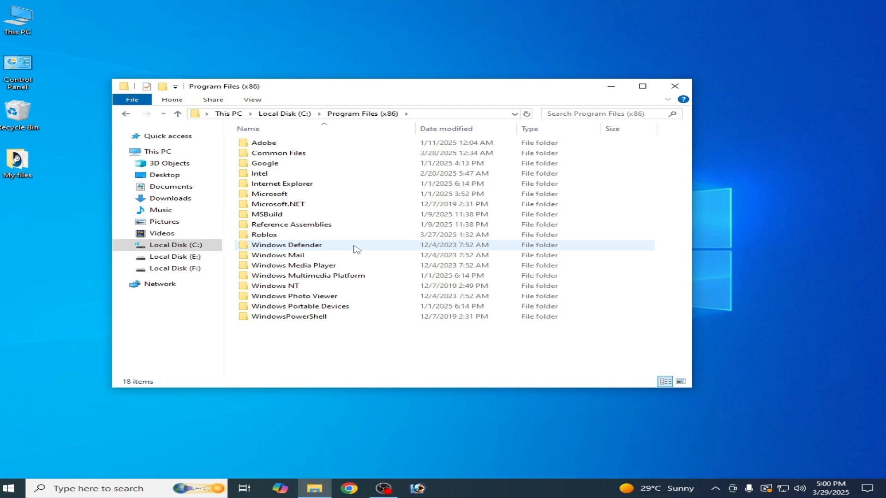
pyautogui.doubleClick(264, 235)
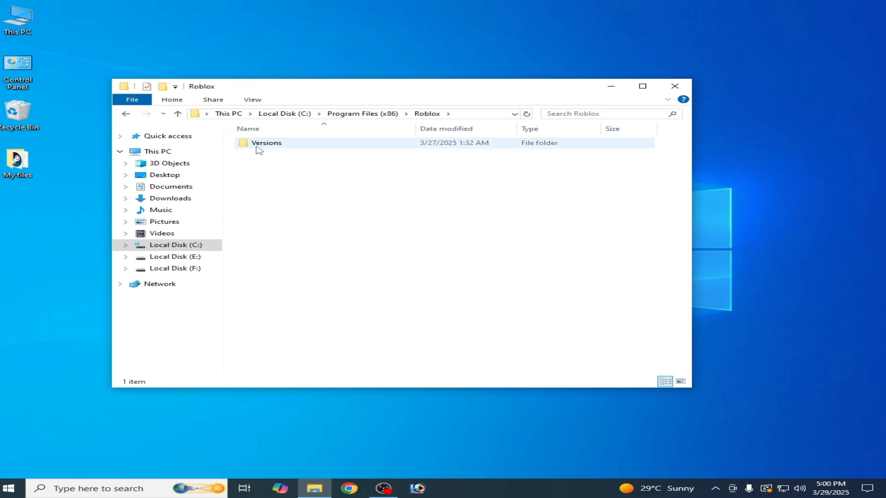
pyautogui.click(177, 113)
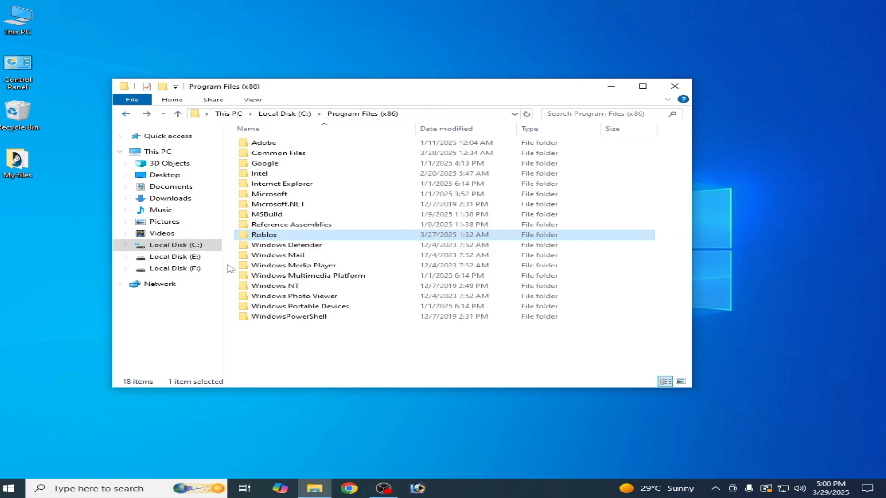
pyautogui.rightClick(264, 235)
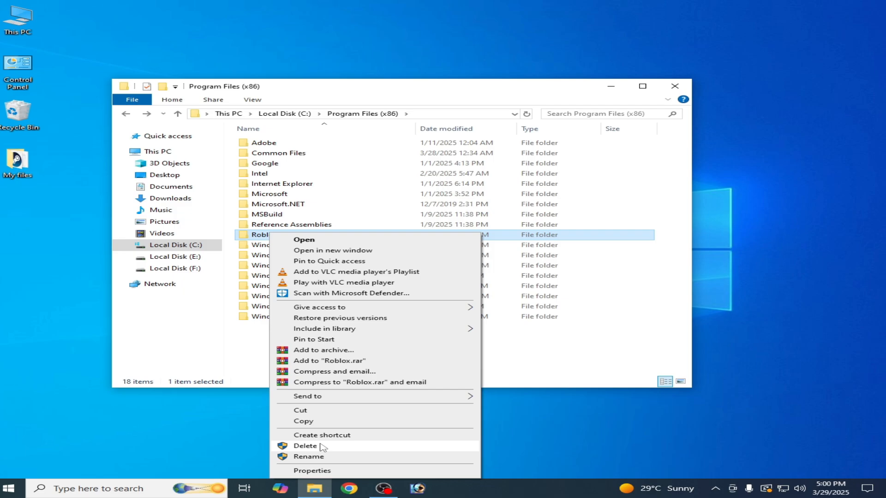
pyautogui.click(305, 445)
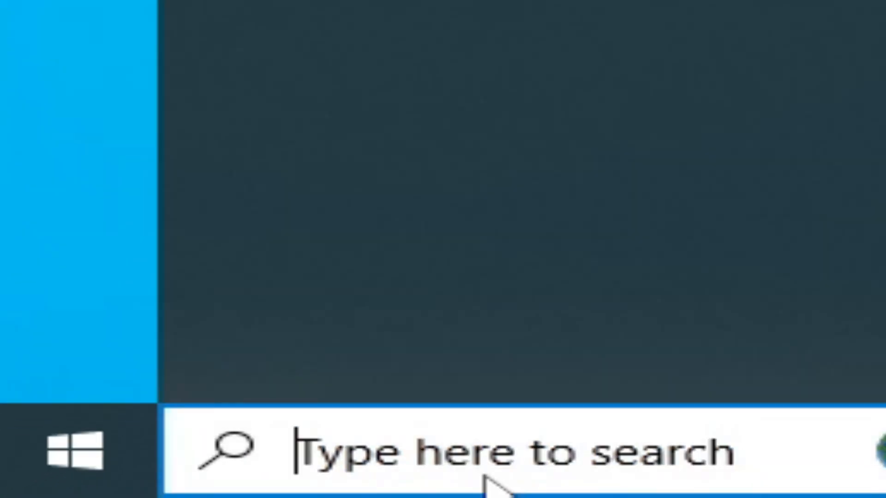
# Step: Search for regedit and run Registry Editor as administrator
pyautogui.write('regedit')
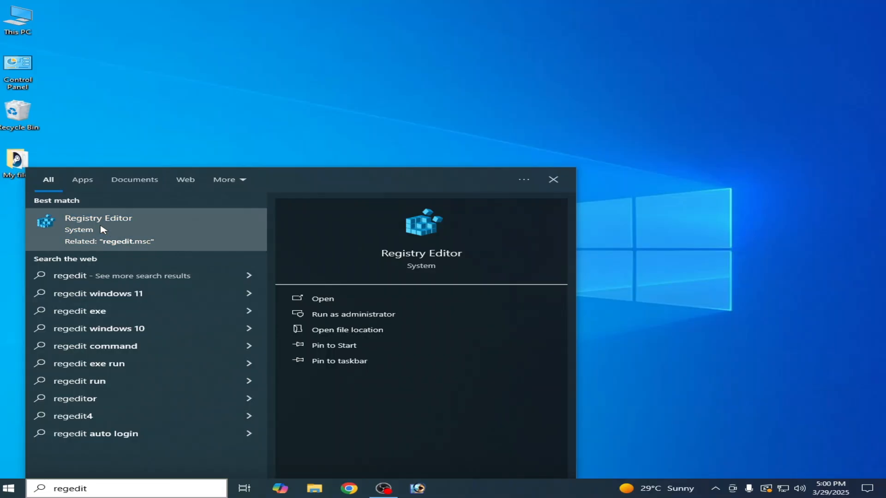
pyautogui.rightClick(98, 226)
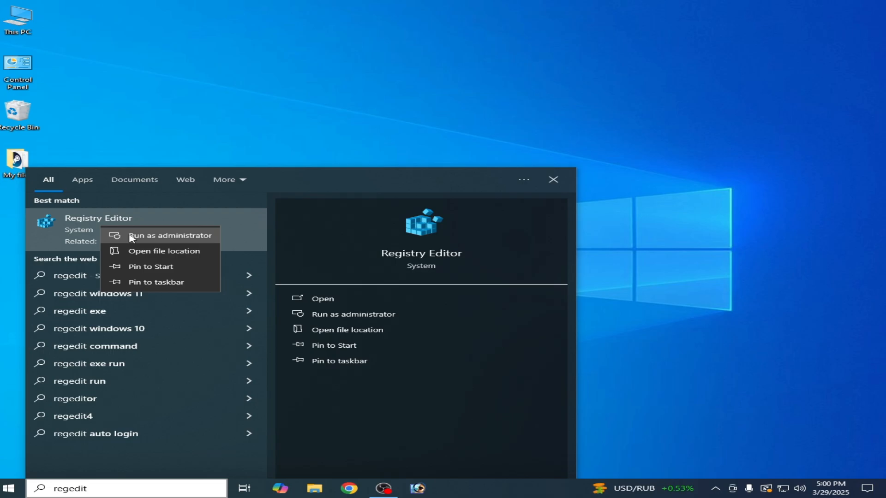
pyautogui.click(169, 235)
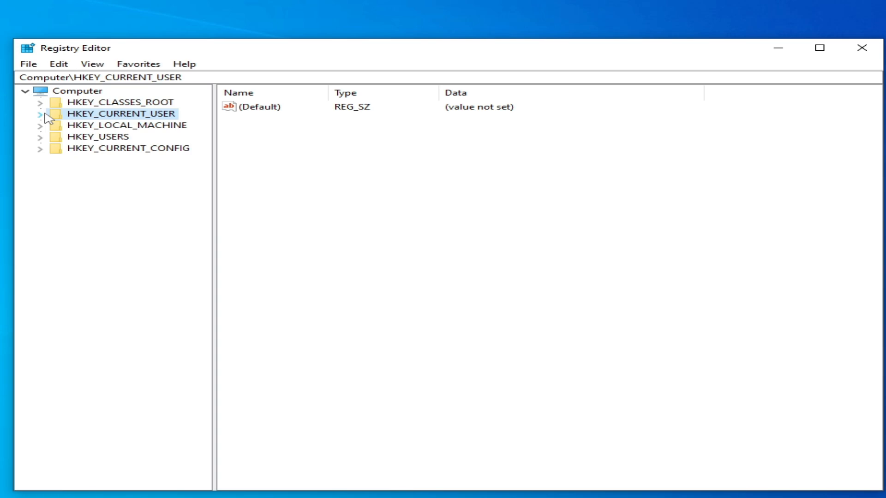
# Step: Expand HKEY_CURRENT_USER\SOFTWARE and delete the Roblox key, confirming with Yes
pyautogui.click(41, 113)
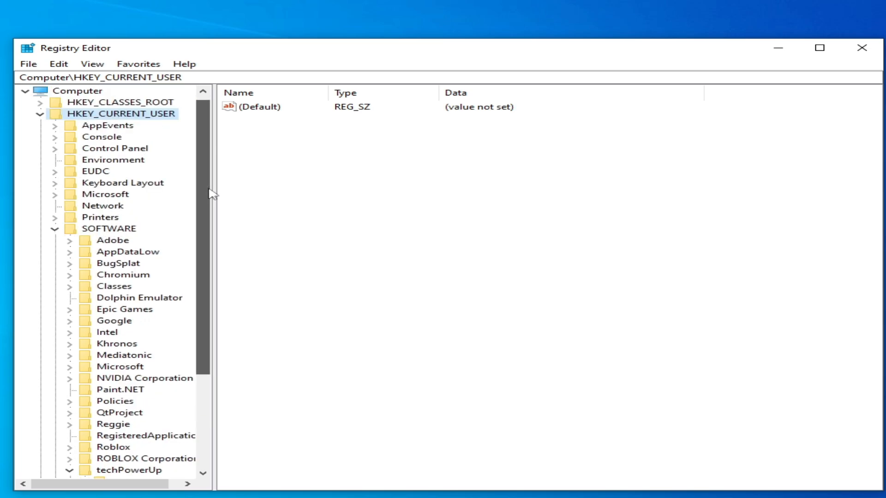
pyautogui.click(260, 107)
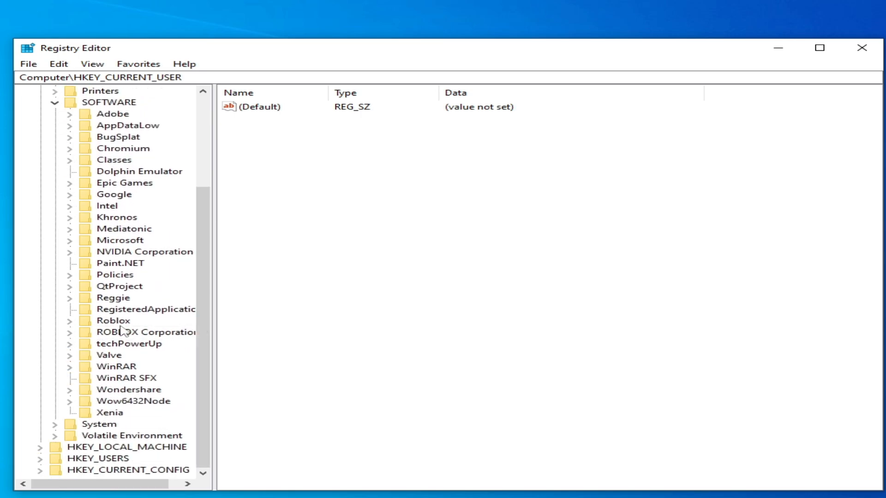
pyautogui.click(113, 321)
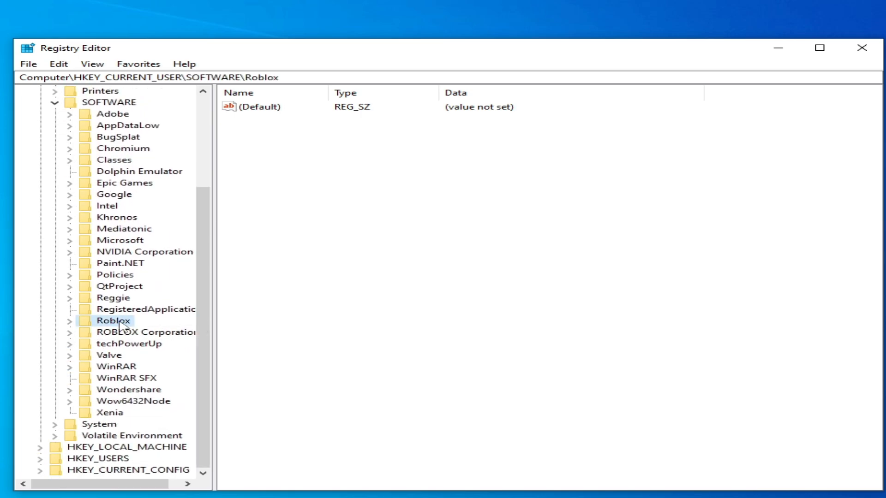
pyautogui.press('Delete')
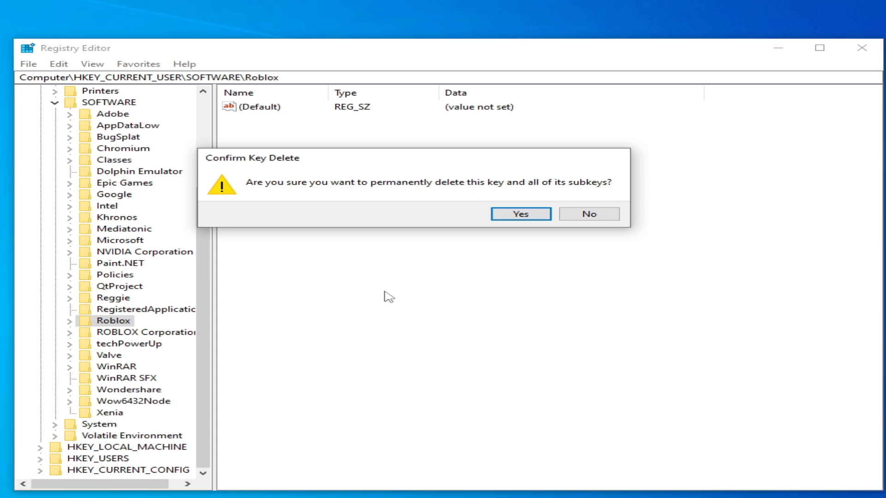
pyautogui.click(520, 214)
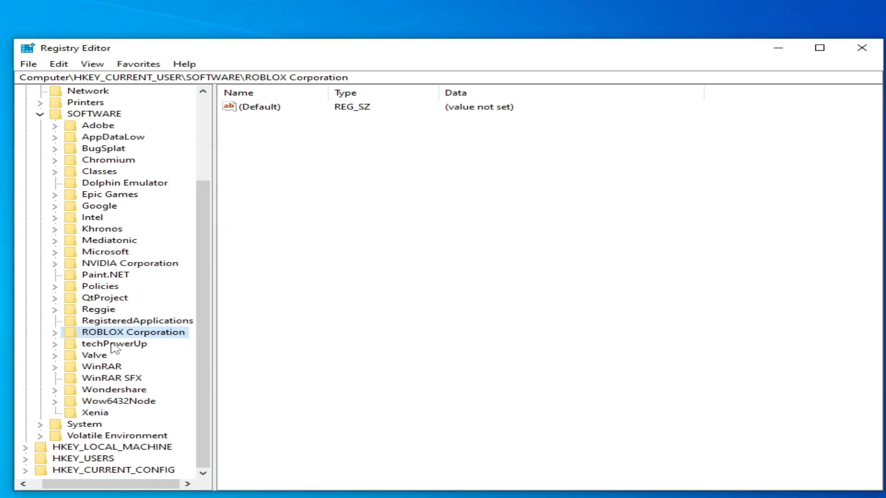
pyautogui.moveTo(111, 341)
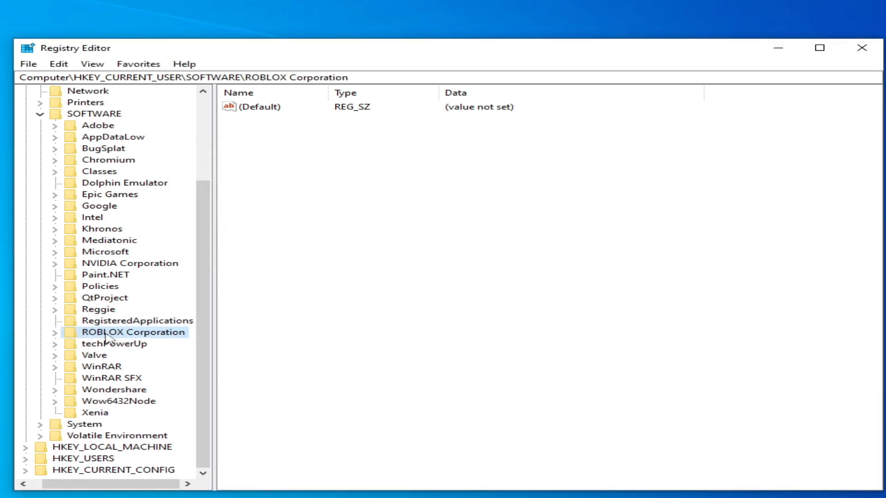
# Step: Delete the ROBLOX Corporation key and confirm the deletion
pyautogui.rightClick(133, 332)
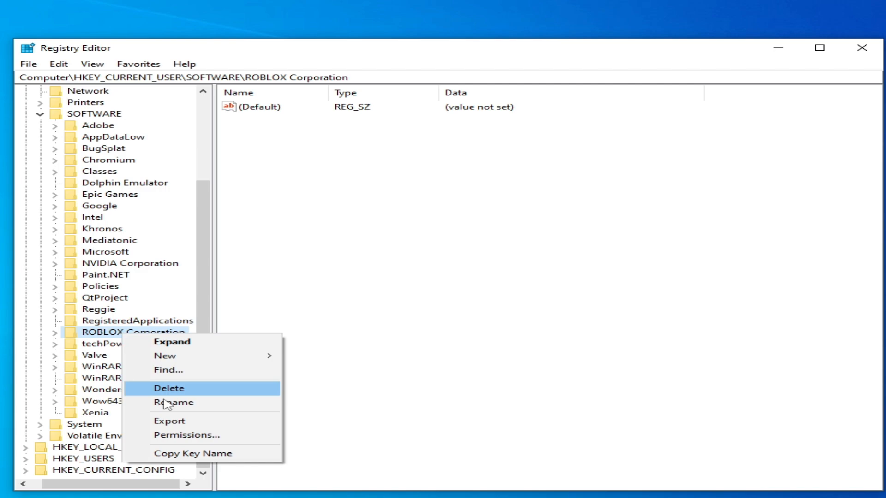
pyautogui.click(167, 388)
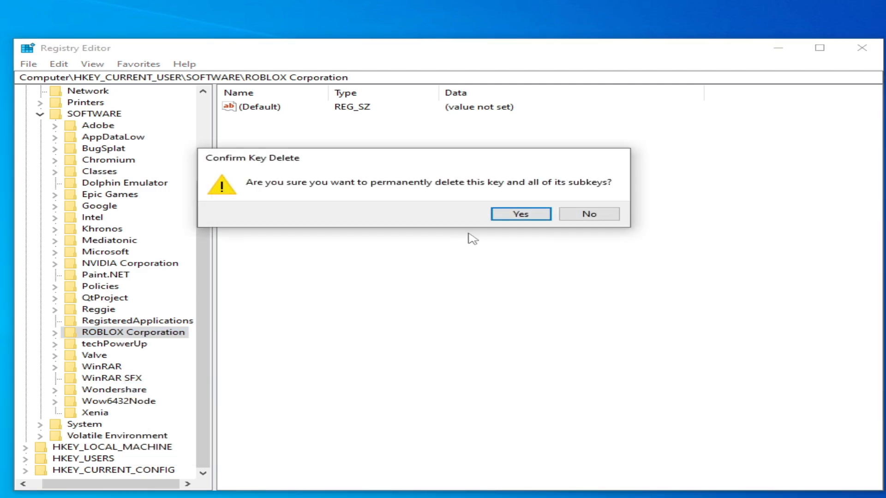
pyautogui.click(519, 214)
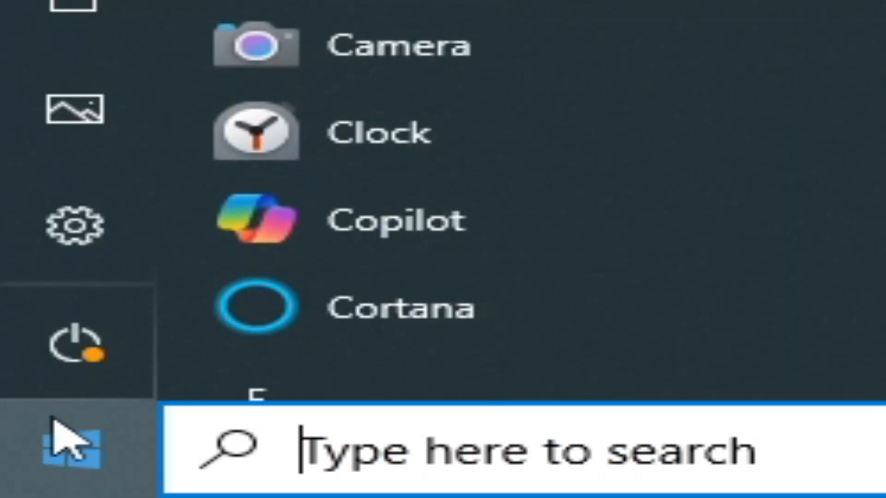
# Step: Restart via the Start menu, then download the Roblox Windows app installer to the desktop
pyautogui.click(78, 345)
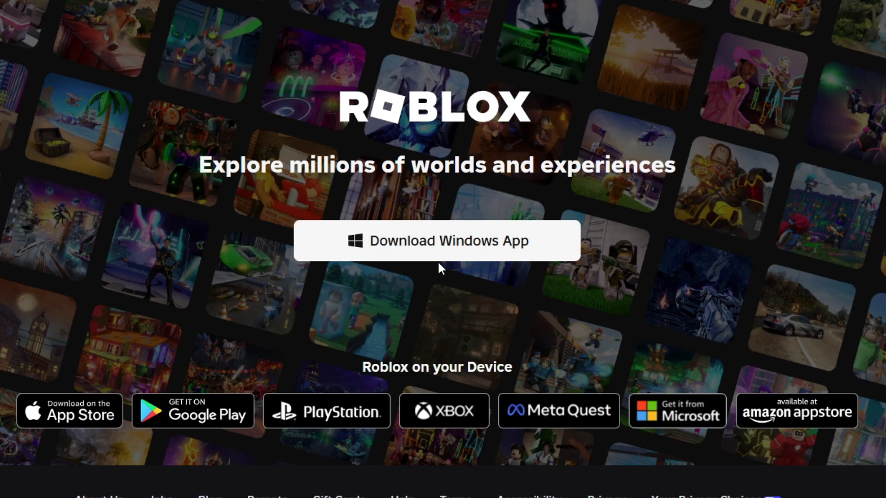
pyautogui.click(437, 240)
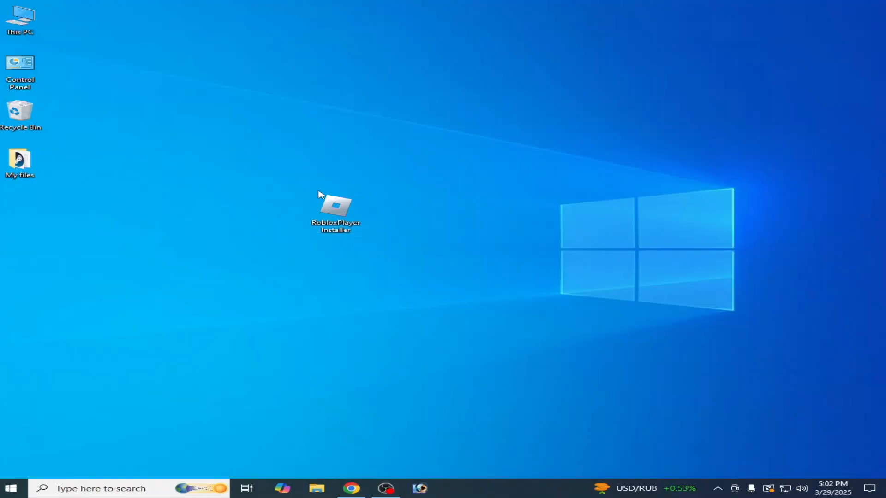
pyautogui.rightClick(335, 212)
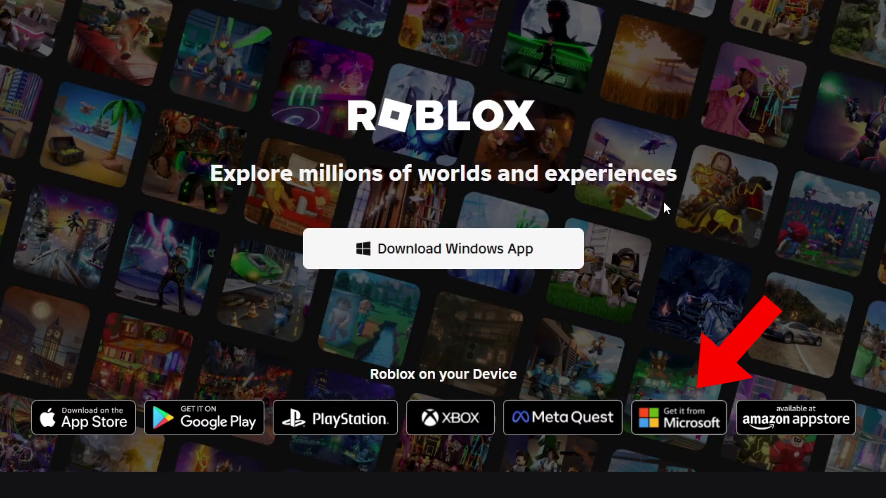
pyautogui.moveTo(678, 431)
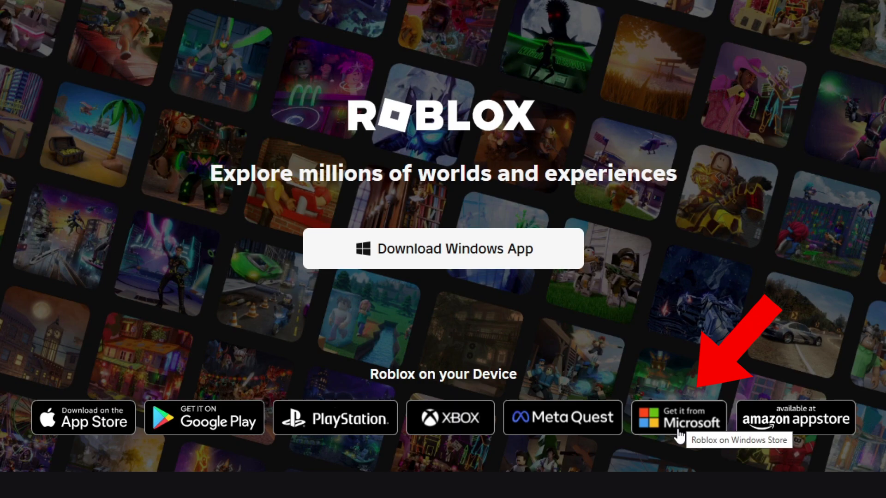